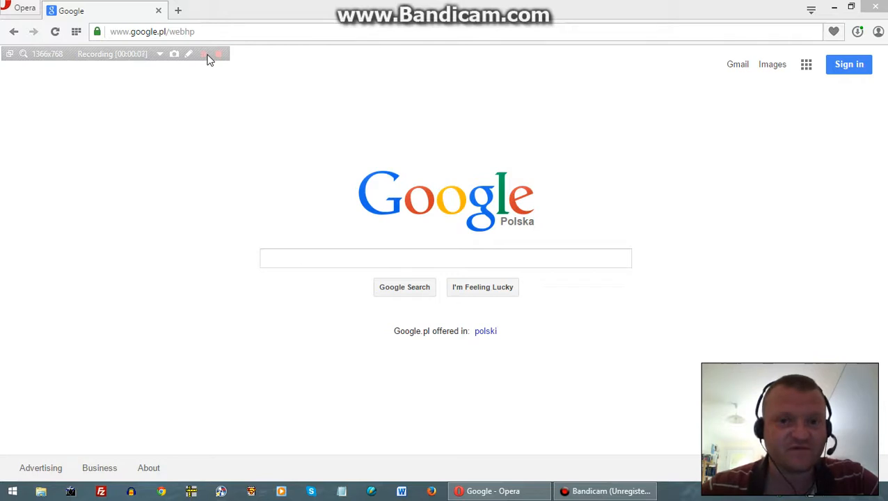
{"action": "mouse_move", "coordinate": [310, 103]}
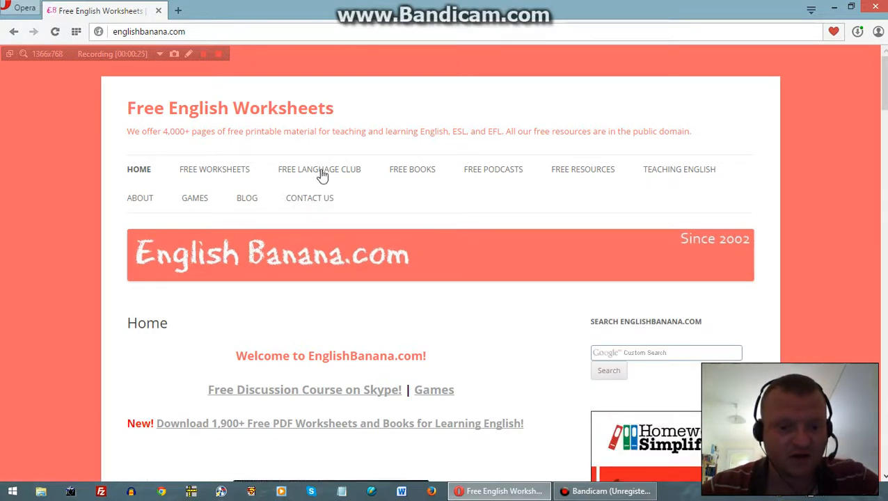
{"action": "mouse_move", "coordinate": [324, 173]}
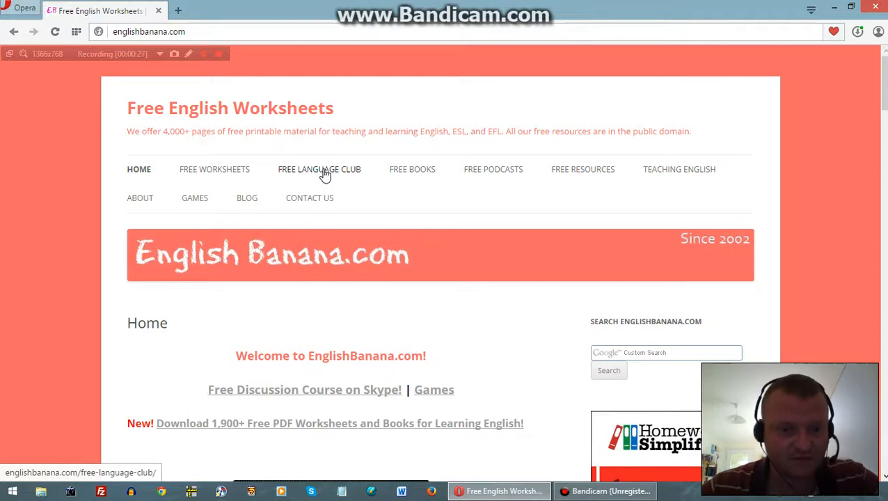
Go to the Free Language Club page from the EnglishBanana site navigation
{"action": "left_click", "coordinate": [320, 169]}
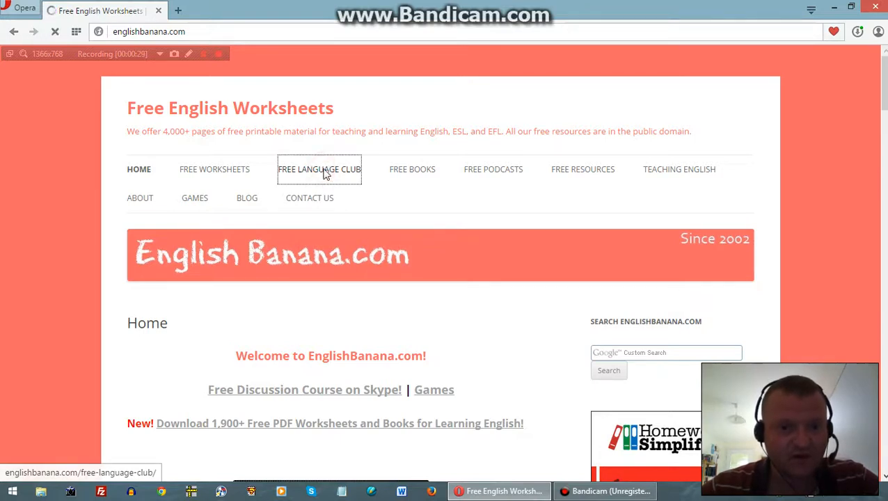
{"action": "left_click", "coordinate": [320, 170]}
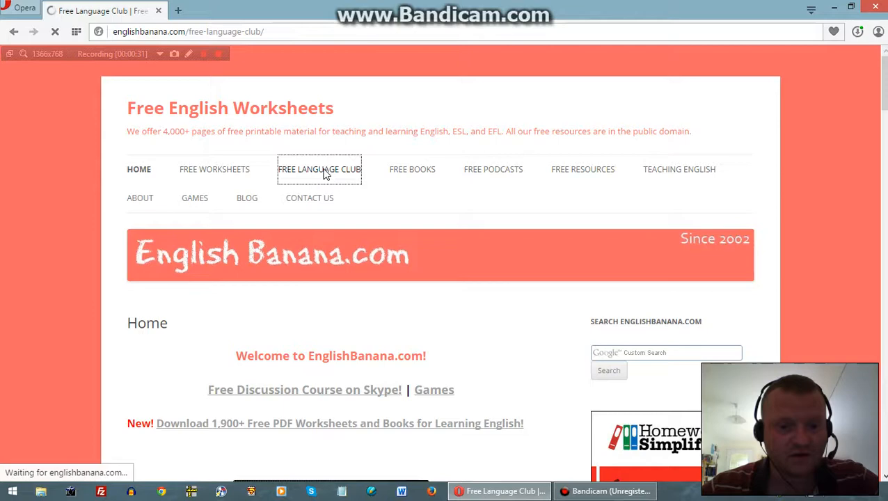
Read through the Free Language Club's three free course listings and open Elementary Grammar 1
{"action": "left_click", "coordinate": [322, 170]}
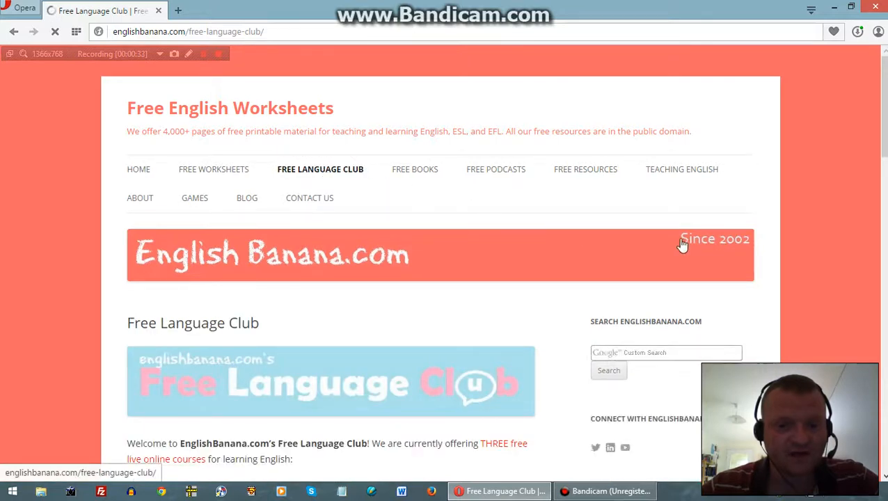
{"action": "scroll", "scroll_direction": "down", "scroll_amount": 3}
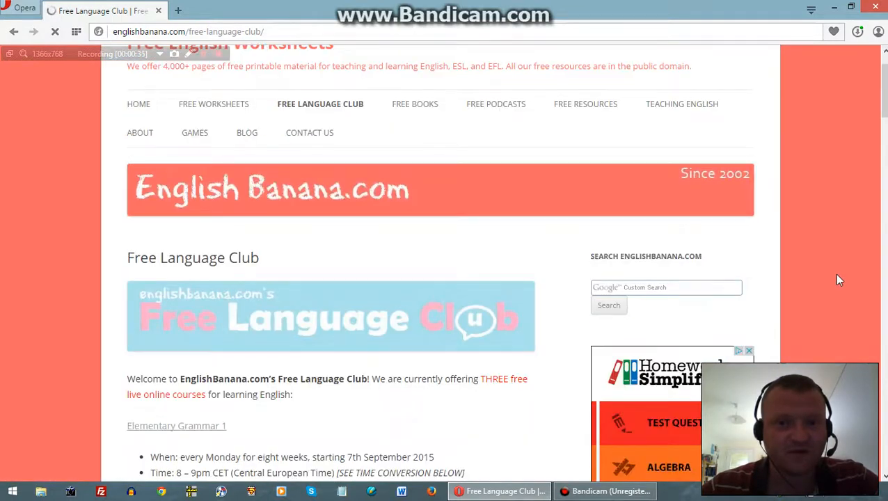
{"action": "scroll", "scroll_direction": "down", "scroll_amount": 3}
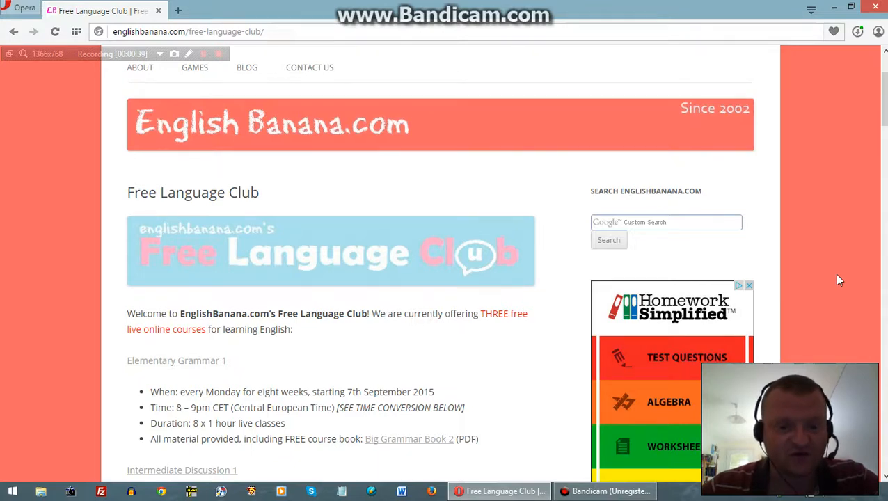
{"action": "scroll", "scroll_direction": "down", "scroll_amount": 3}
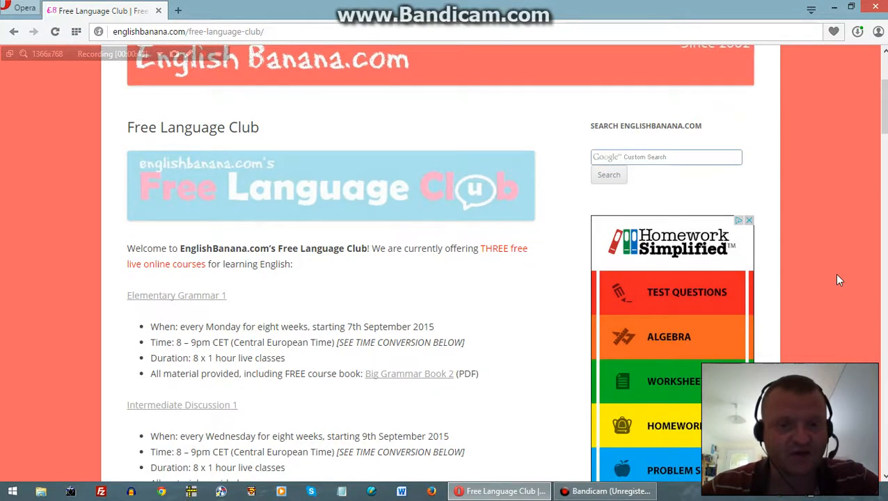
{"action": "scroll", "scroll_direction": "down", "scroll_amount": 3}
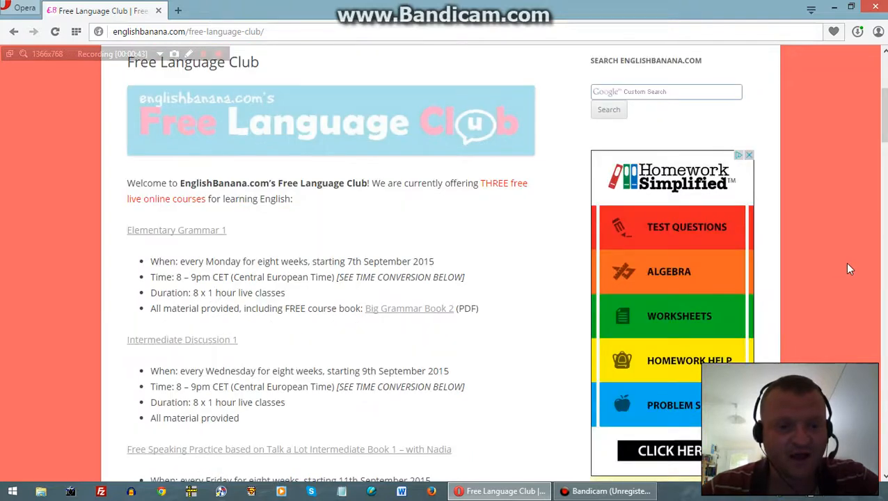
{"action": "mouse_move", "coordinate": [245, 245]}
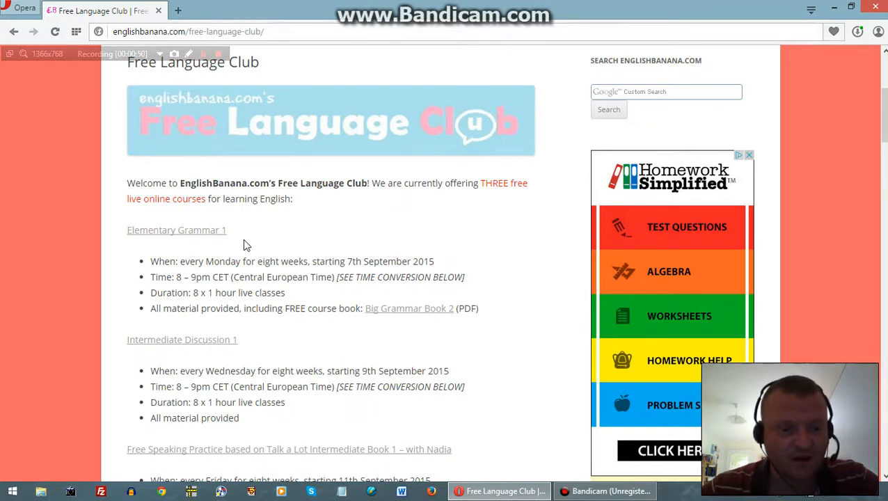
{"action": "mouse_move", "coordinate": [253, 354]}
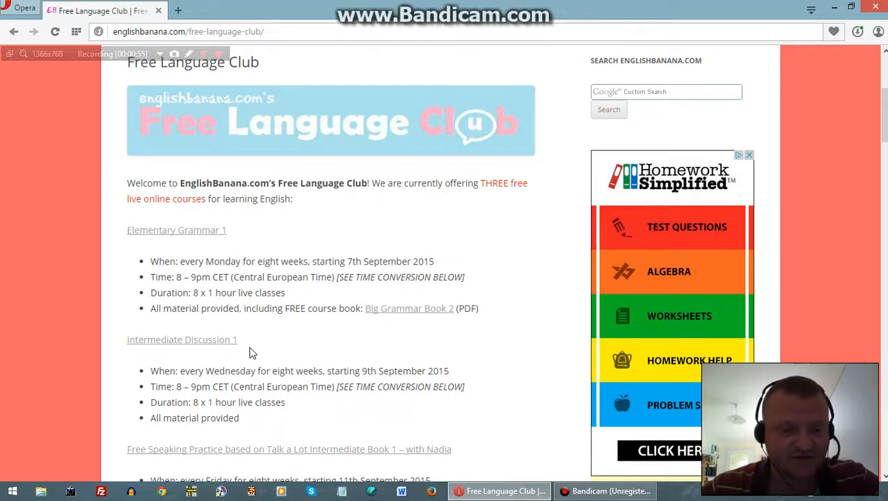
{"action": "mouse_move", "coordinate": [428, 338]}
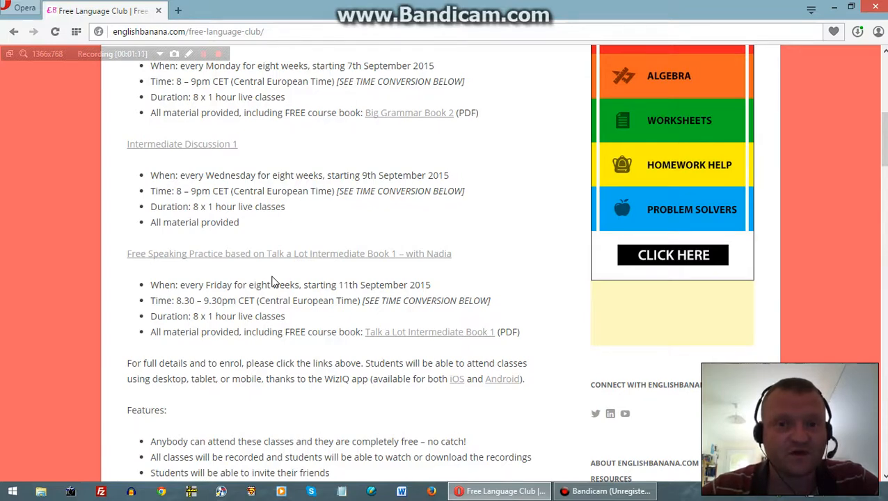
{"action": "scroll", "scroll_direction": "up", "scroll_amount": 3}
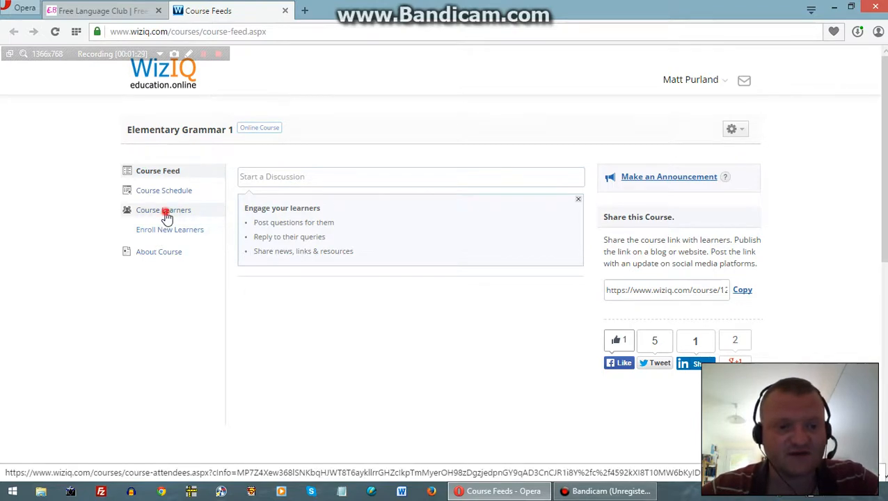
View the Elementary Grammar 1 learners list and About Course page, then return to the Free Language Club
{"action": "left_click", "coordinate": [163, 208]}
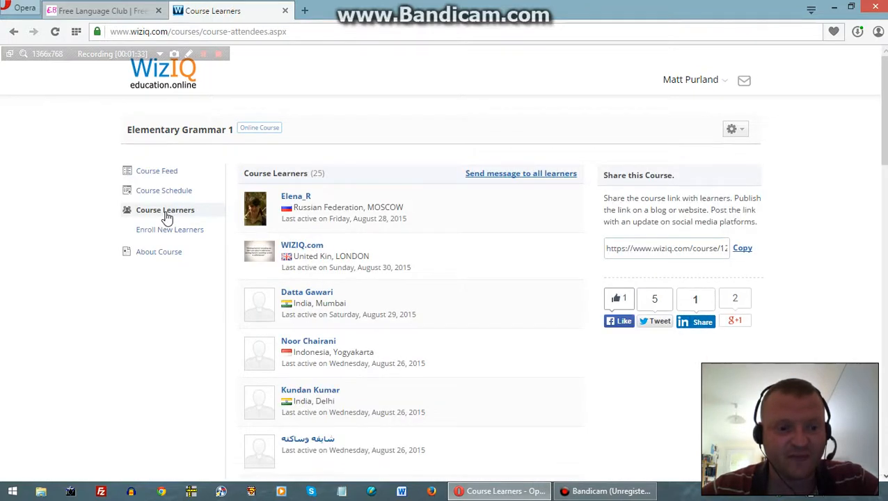
{"action": "left_click", "coordinate": [159, 251]}
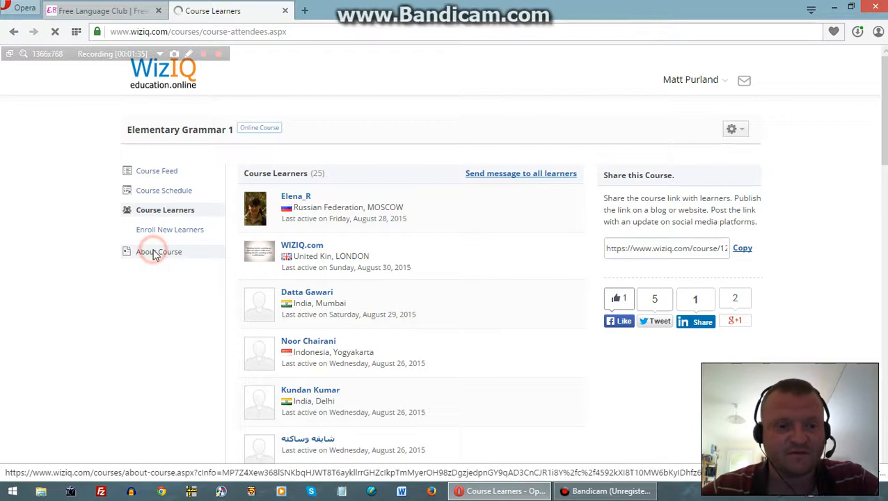
{"action": "left_click", "coordinate": [158, 250]}
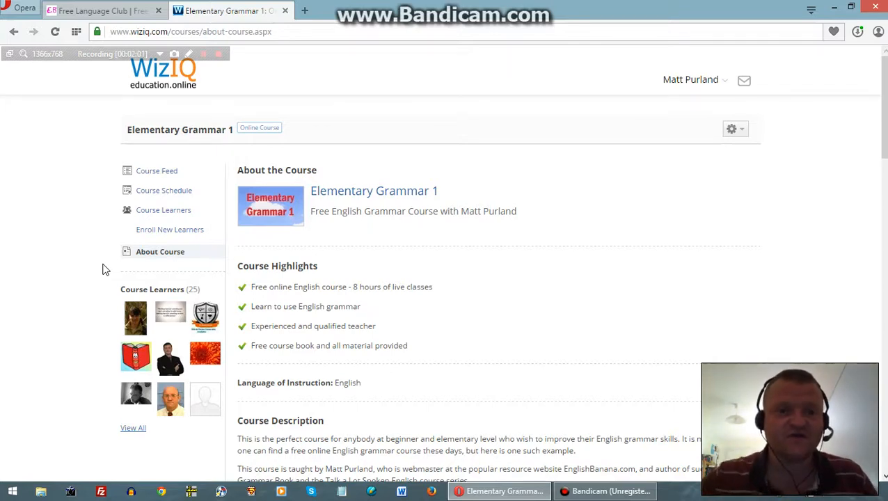
{"action": "left_click", "coordinate": [84, 14]}
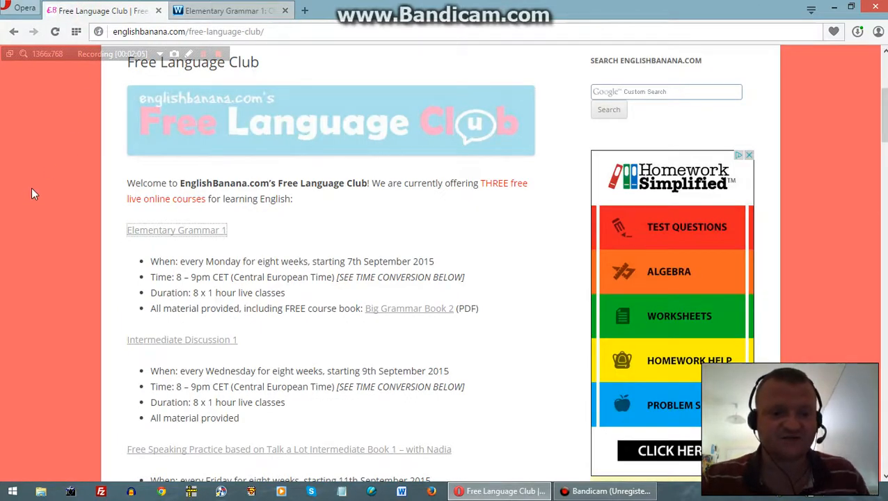
{"action": "mouse_move", "coordinate": [36, 201]}
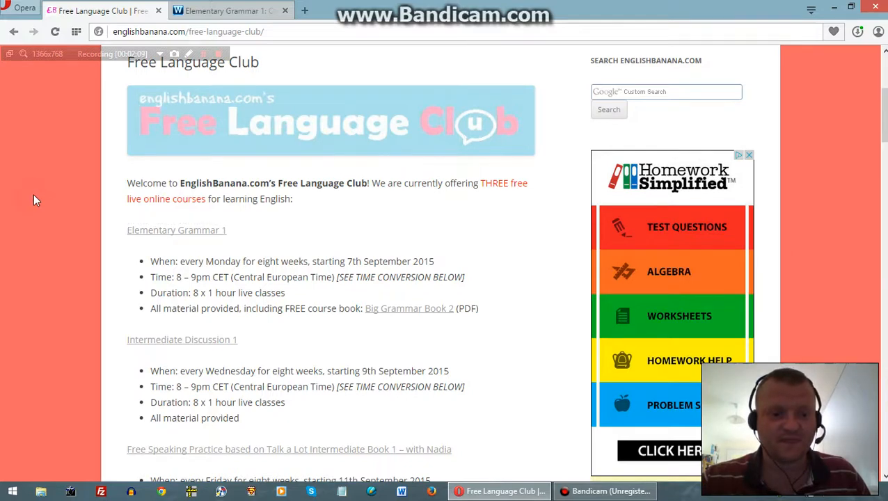
Open the Intermediate Discussion 1 course from the Free Language Club list
{"action": "scroll", "scroll_direction": "down", "scroll_amount": 3}
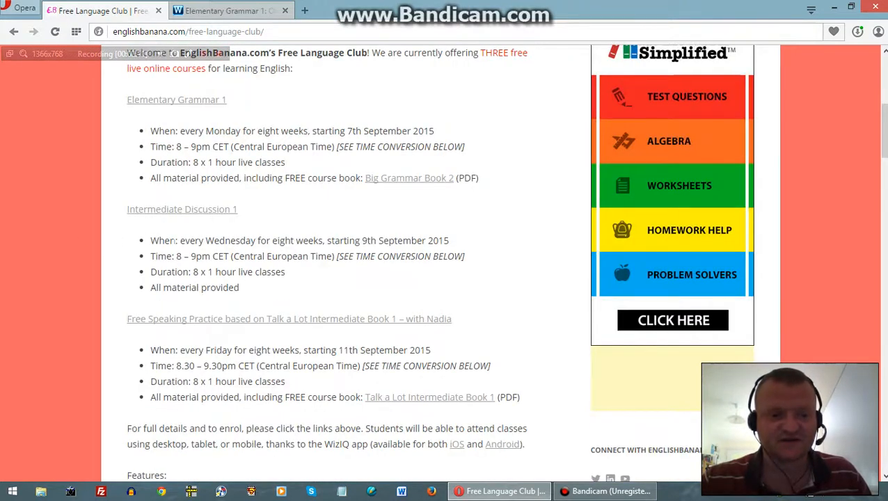
{"action": "mouse_move", "coordinate": [202, 217]}
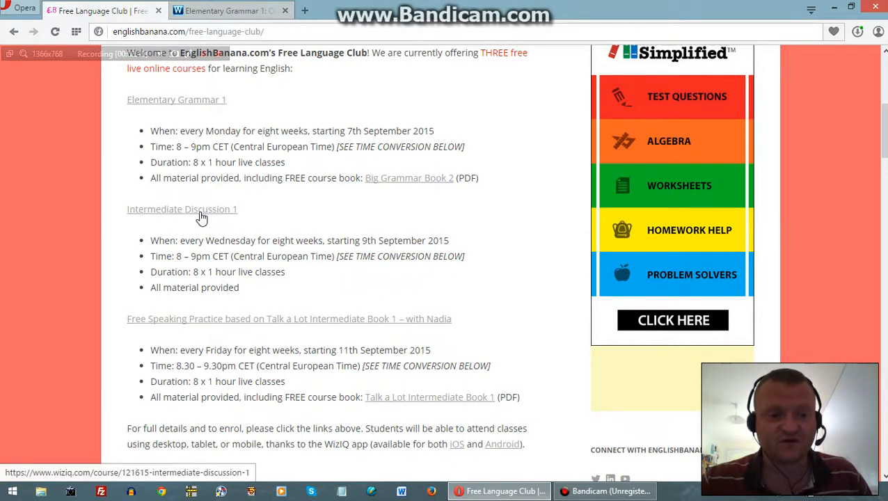
{"action": "left_click", "coordinate": [181, 208]}
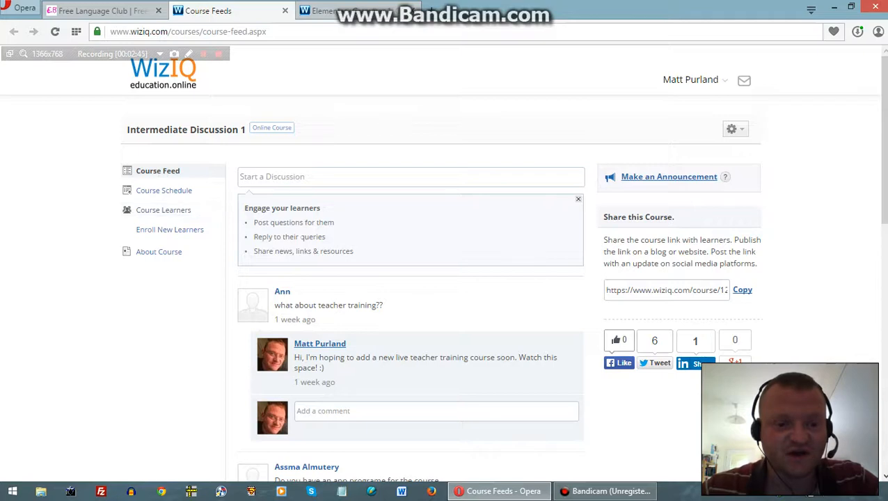
Read further down the Intermediate Discussion 1 course feed and its learner posts
{"action": "scroll", "scroll_direction": "down", "scroll_amount": 3}
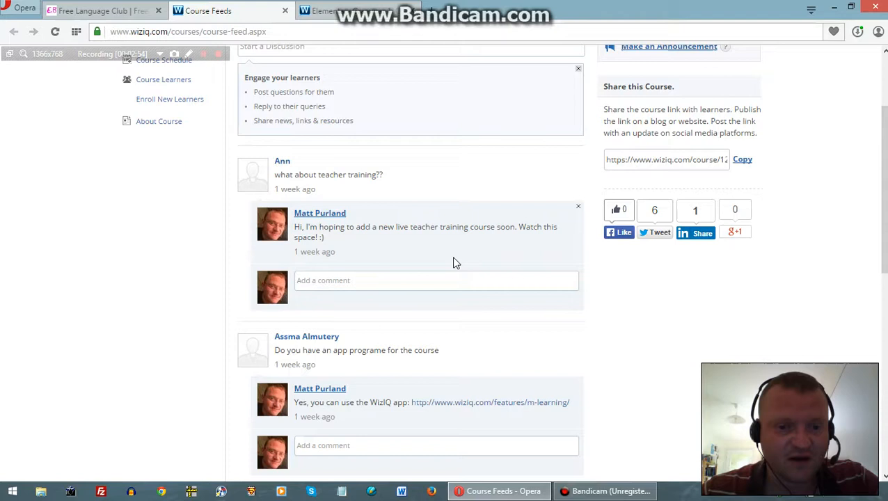
{"action": "mouse_move", "coordinate": [128, 272]}
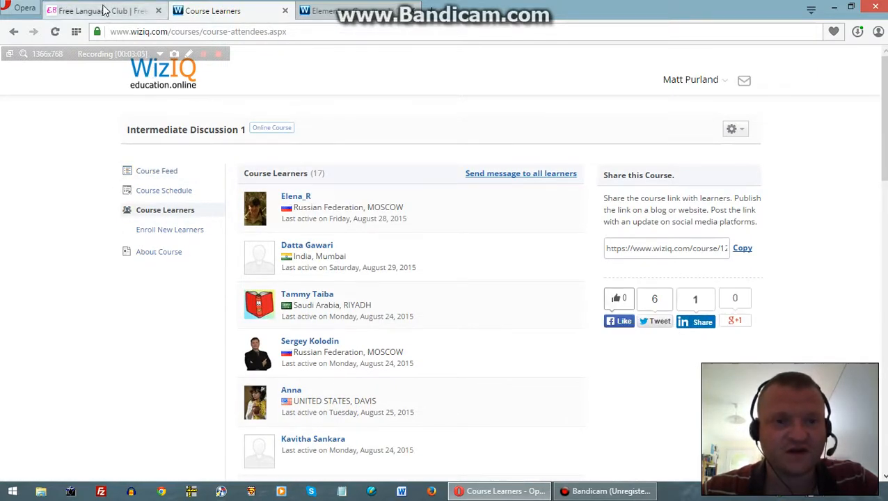
Open the Free Speaking Practice course with Nadia from the Free Language Club list
{"action": "left_click", "coordinate": [91, 11]}
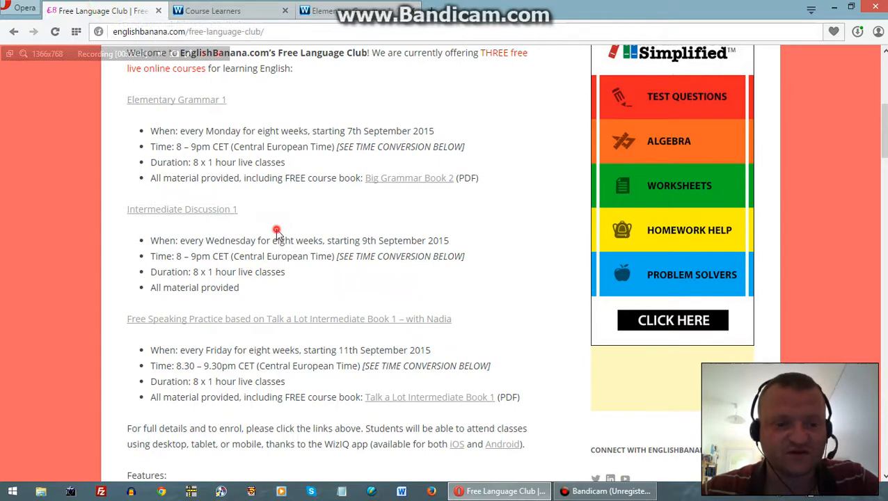
{"action": "scroll", "scroll_direction": "down", "scroll_amount": 3}
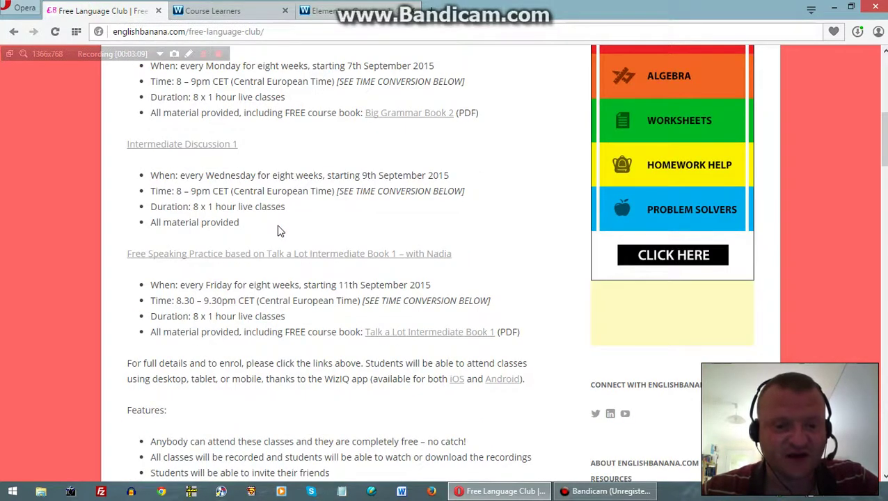
{"action": "scroll", "scroll_direction": "down", "scroll_amount": 3}
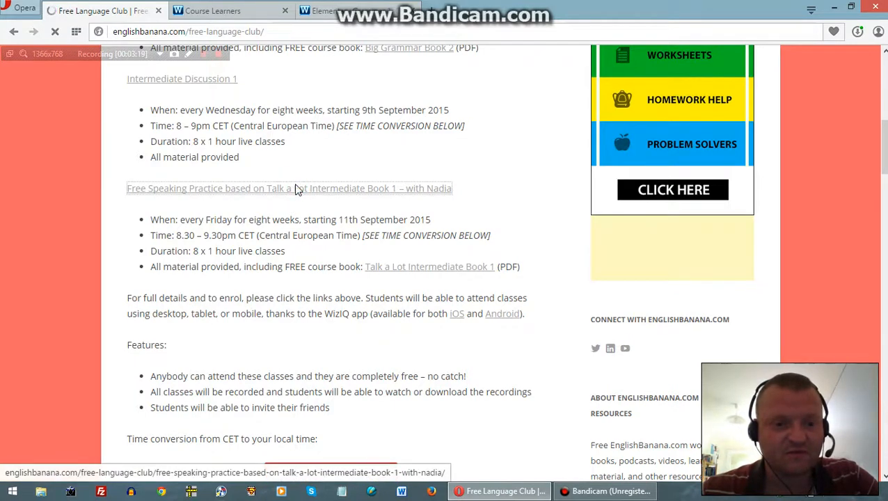
{"action": "left_click", "coordinate": [289, 188]}
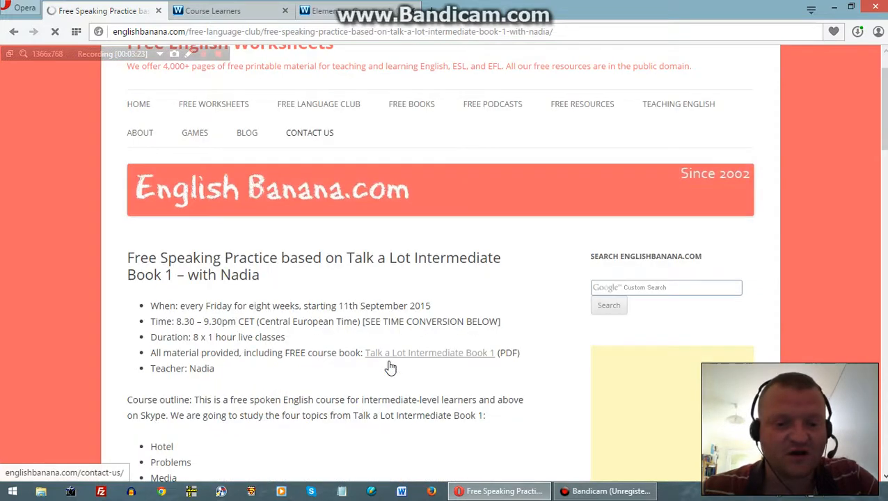
Read down the course's Skype schedule, outline, teacher bio and join form
{"action": "scroll", "scroll_direction": "down", "scroll_amount": 3}
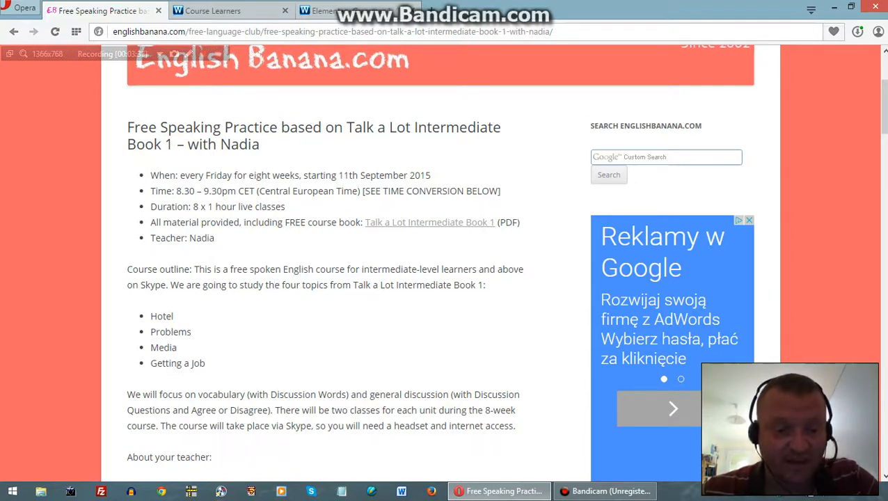
{"action": "scroll", "scroll_direction": "down", "scroll_amount": 3}
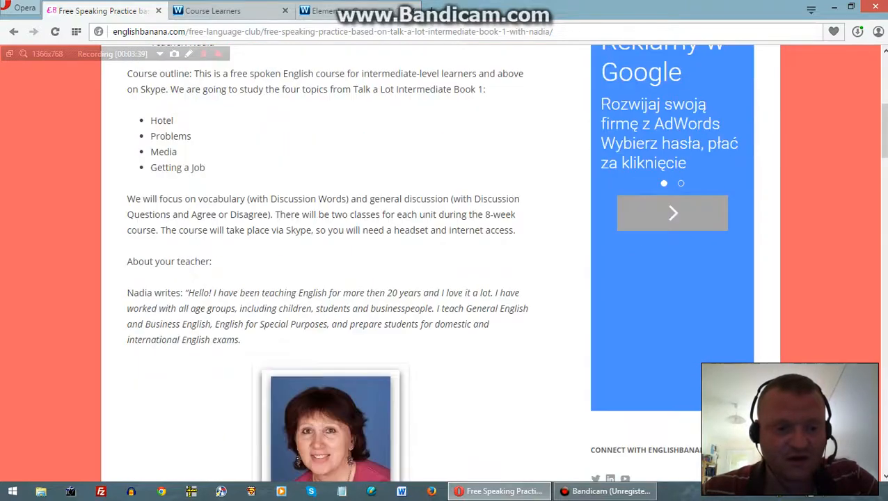
{"action": "scroll", "scroll_direction": "down", "scroll_amount": 3}
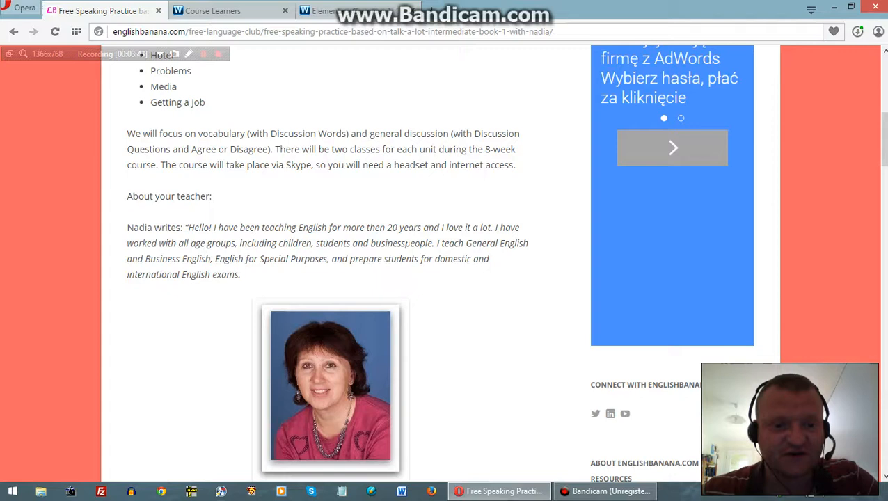
{"action": "mouse_move", "coordinate": [427, 197]}
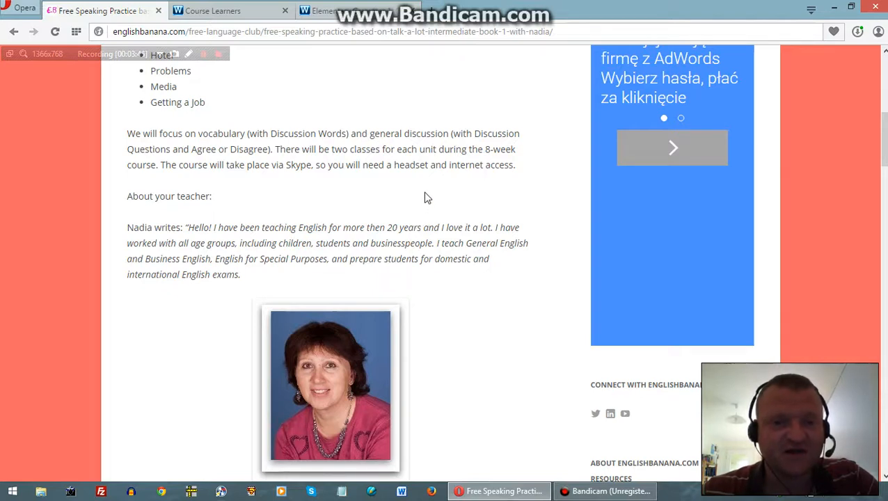
{"action": "mouse_move", "coordinate": [495, 148]}
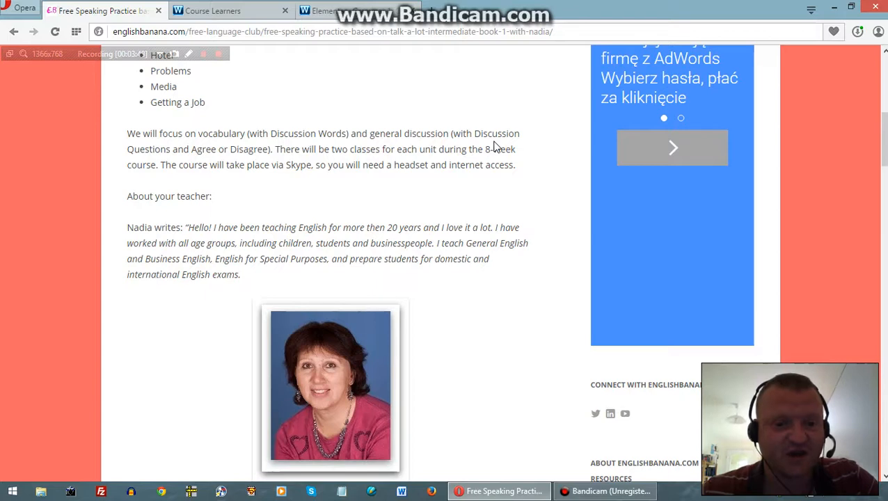
{"action": "mouse_move", "coordinate": [430, 385]}
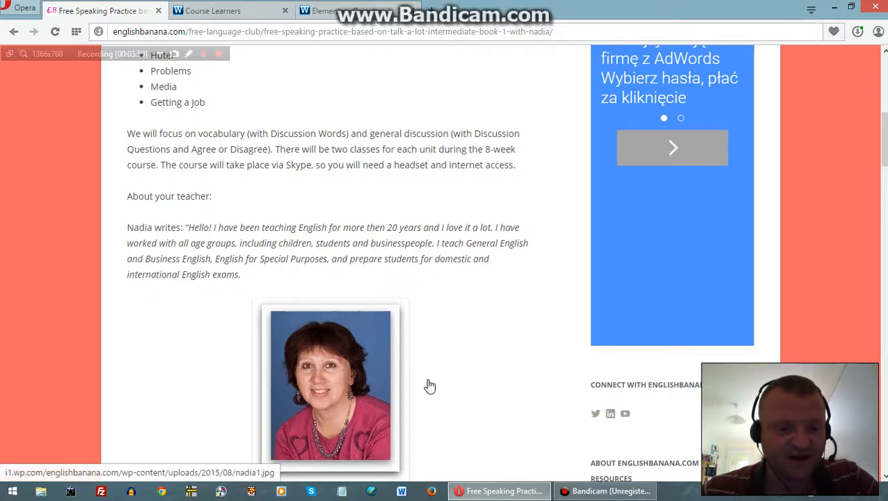
{"action": "mouse_move", "coordinate": [425, 398]}
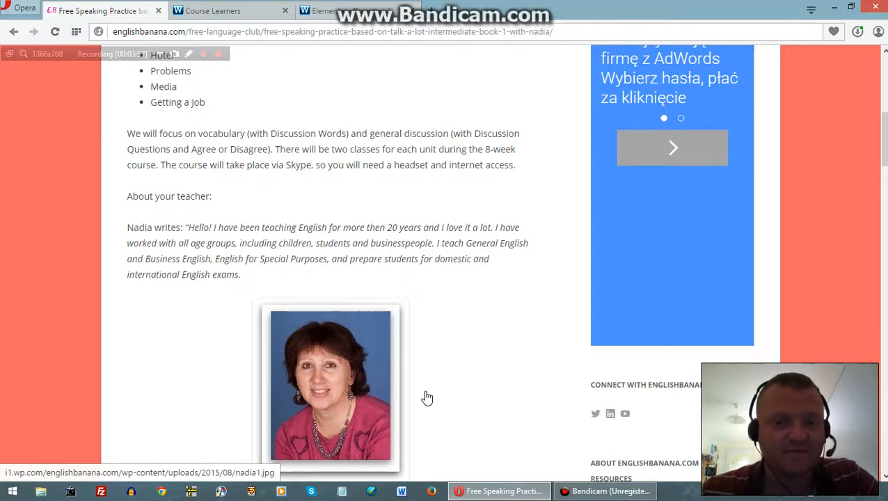
{"action": "scroll", "scroll_direction": "down", "scroll_amount": 3}
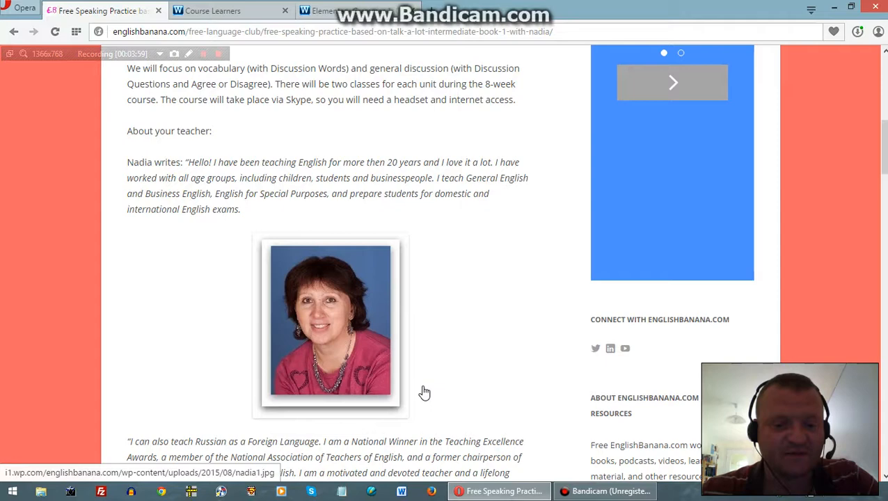
{"action": "scroll", "scroll_direction": "down", "scroll_amount": 3}
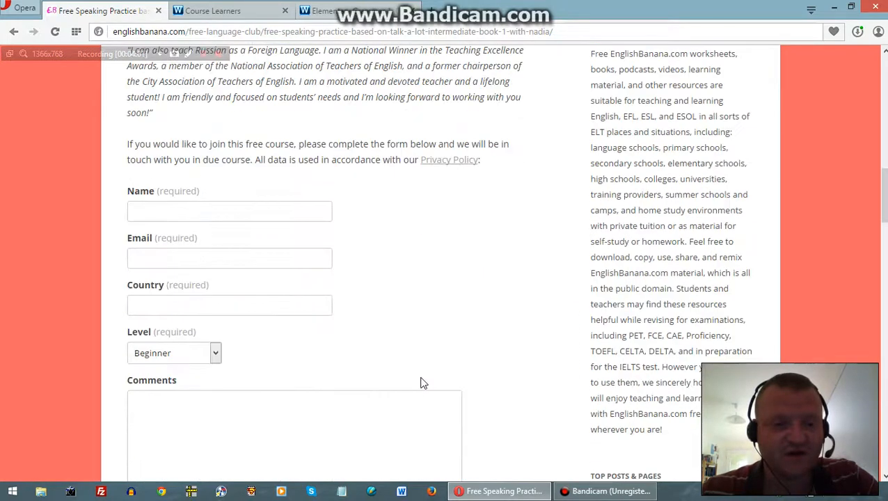
{"action": "mouse_move", "coordinate": [357, 252]}
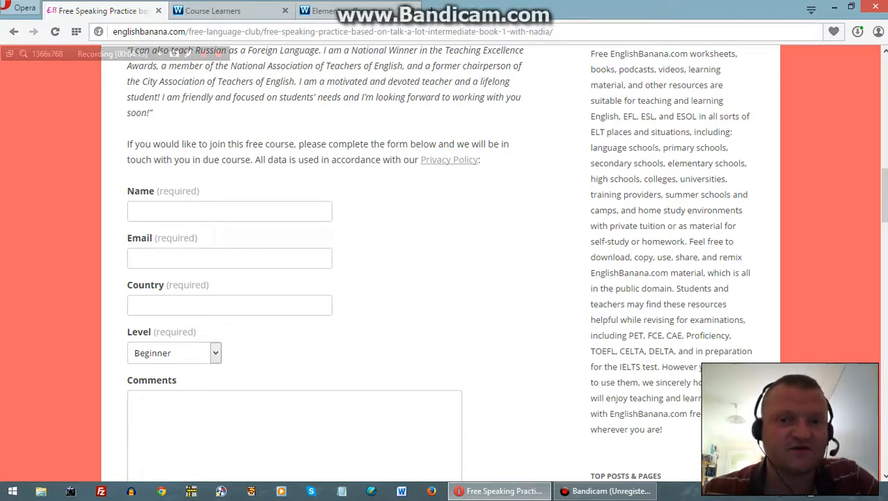
{"action": "mouse_move", "coordinate": [347, 291]}
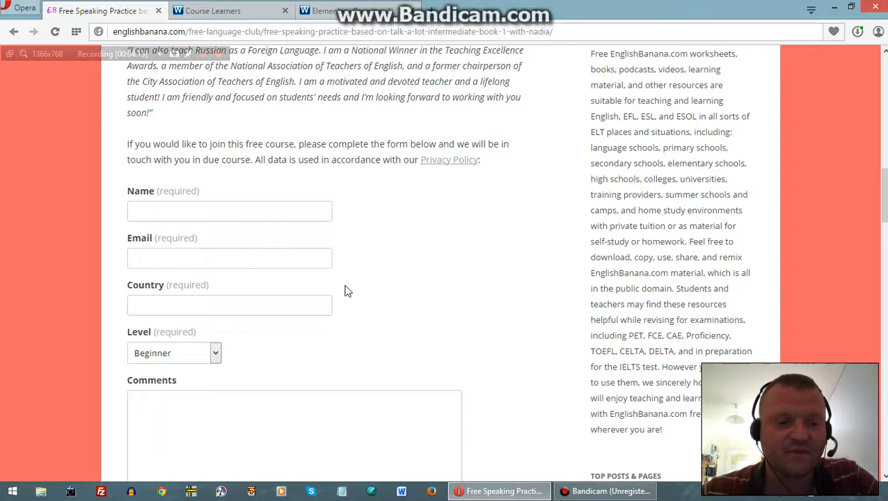
{"action": "scroll", "scroll_direction": "down", "scroll_amount": 3}
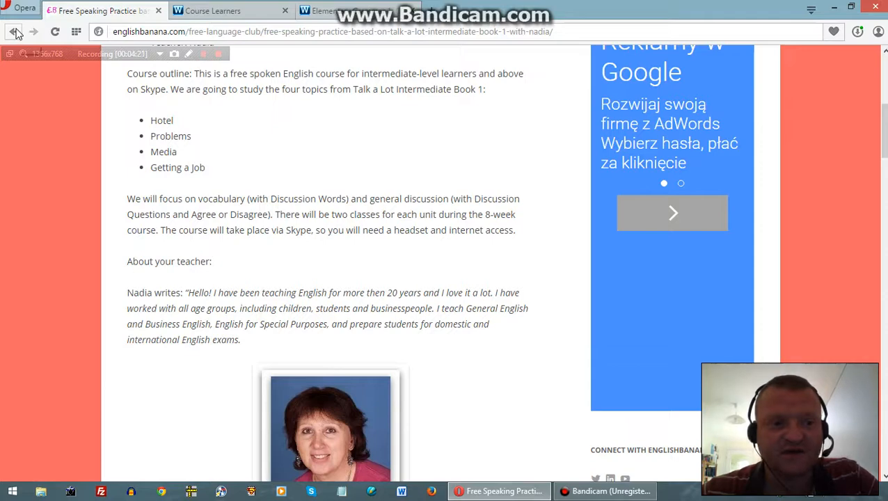
Go back to the Free Language Club page and review its three-course listing from the top
{"action": "left_click", "coordinate": [26, 32]}
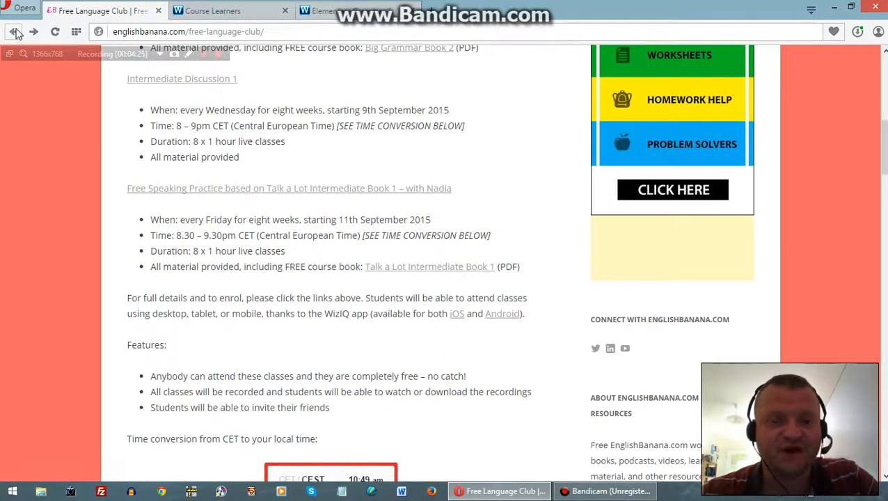
{"action": "scroll", "scroll_direction": "up", "scroll_amount": 3}
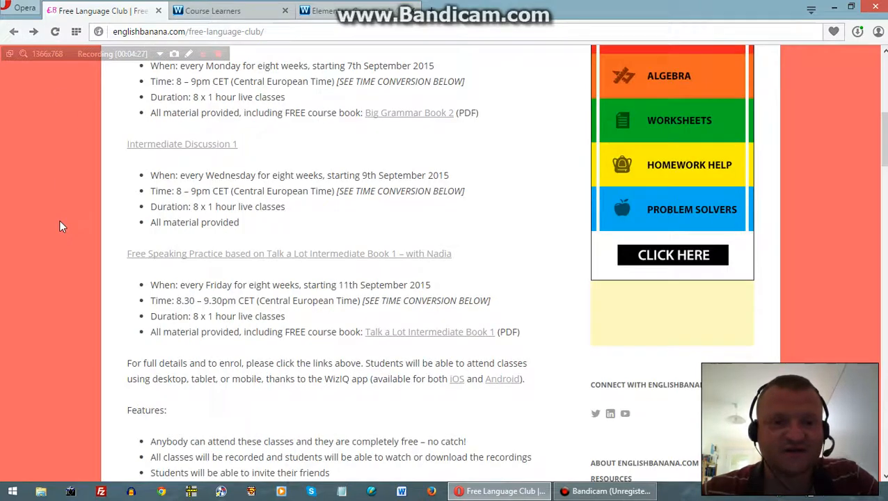
{"action": "scroll", "scroll_direction": "up", "scroll_amount": 3}
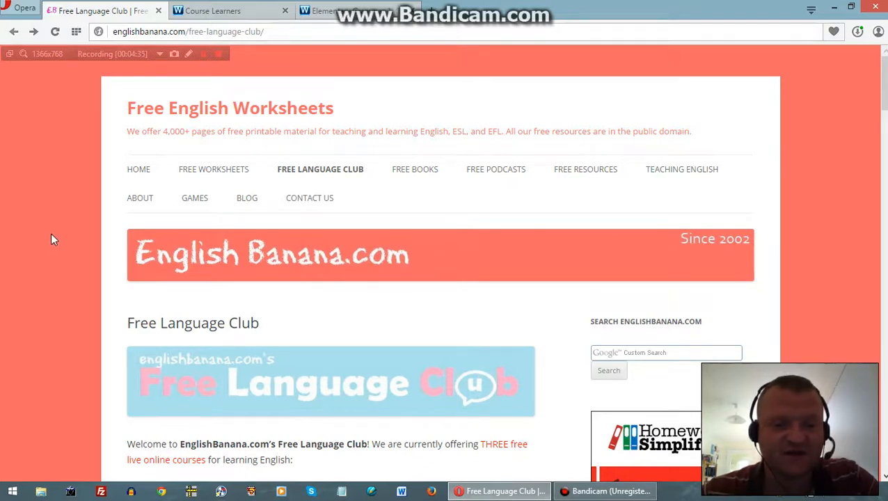
{"action": "scroll", "scroll_direction": "down", "scroll_amount": 3}
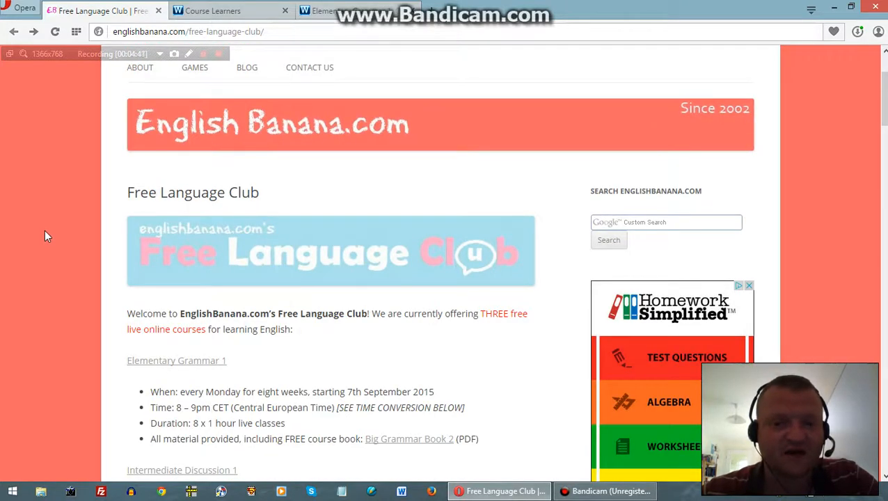
{"action": "mouse_move", "coordinate": [53, 239]}
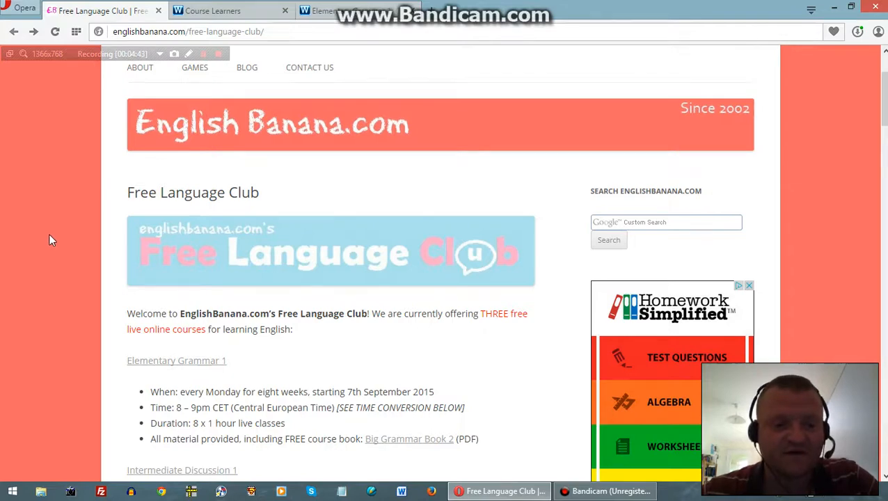
{"action": "scroll", "scroll_direction": "down", "scroll_amount": 3}
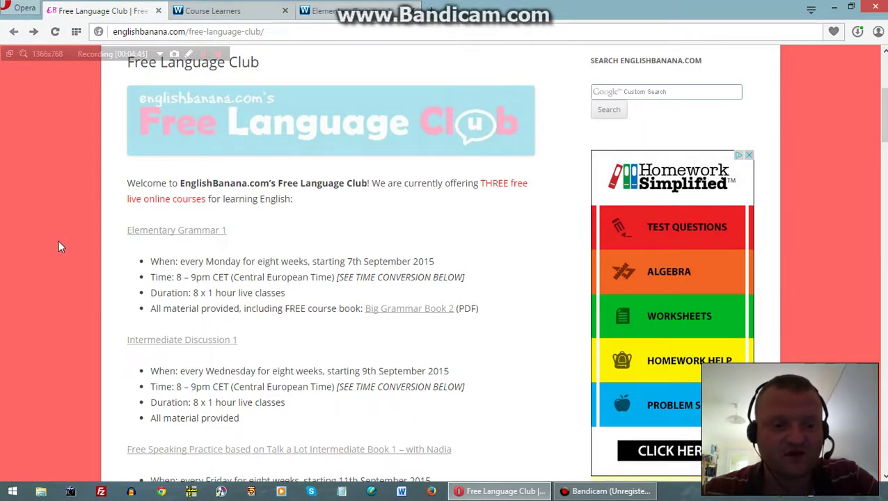
{"action": "mouse_move", "coordinate": [65, 253]}
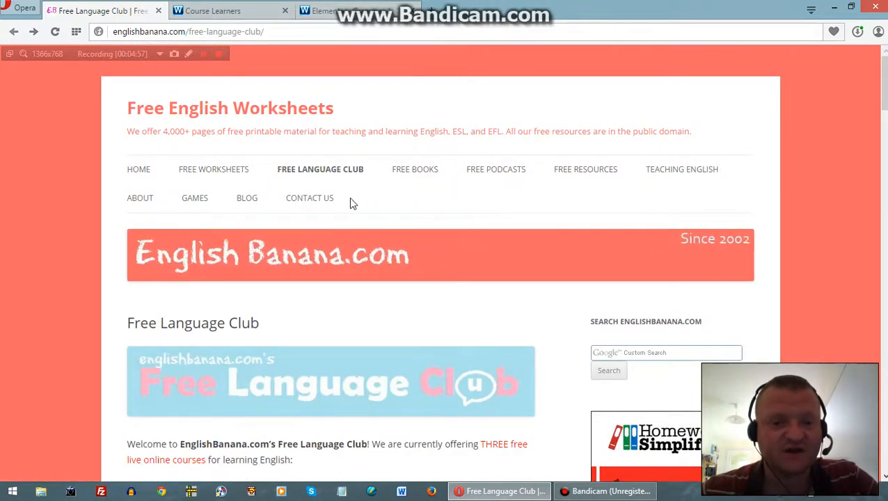
{"action": "mouse_move", "coordinate": [309, 206]}
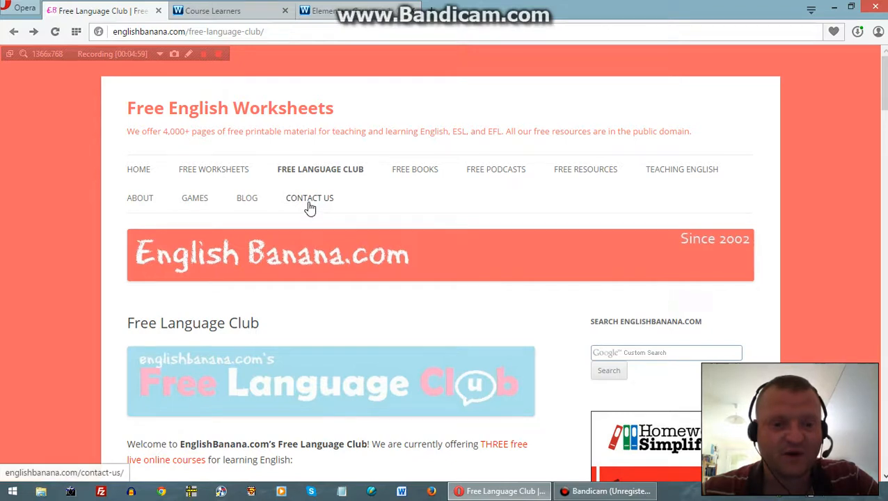
Open the Contact Us page and follow its 'get in touch on Twitter' link
{"action": "left_click", "coordinate": [309, 198]}
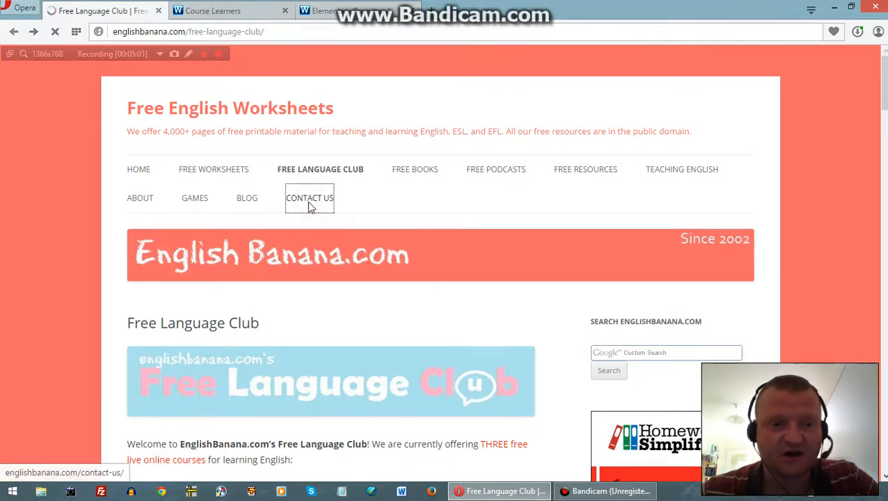
{"action": "left_click", "coordinate": [309, 197]}
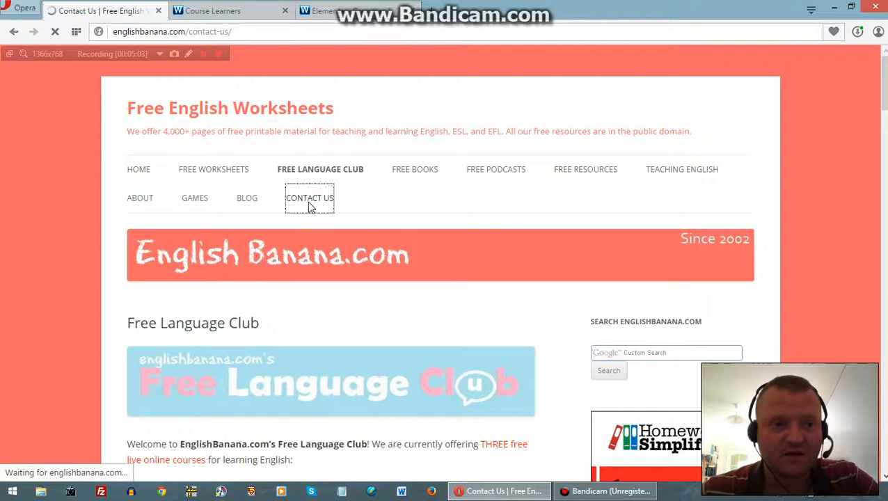
{"action": "left_click", "coordinate": [309, 198]}
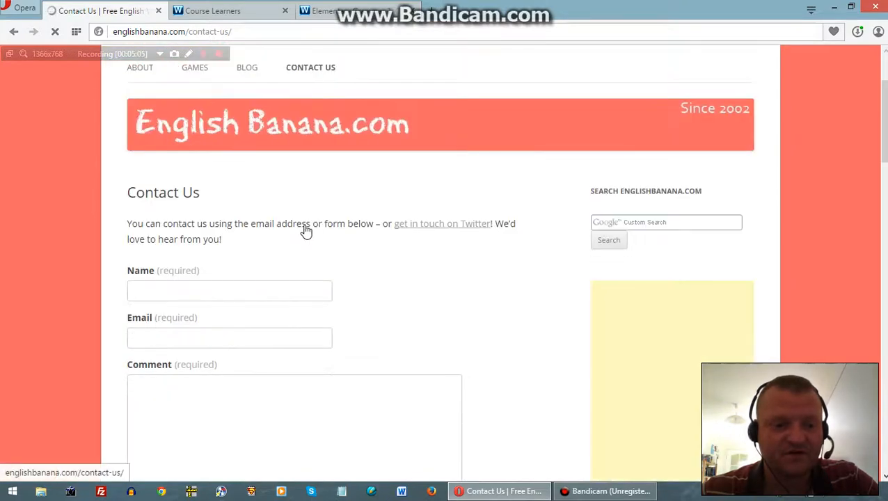
{"action": "scroll", "scroll_direction": "down", "scroll_amount": 3}
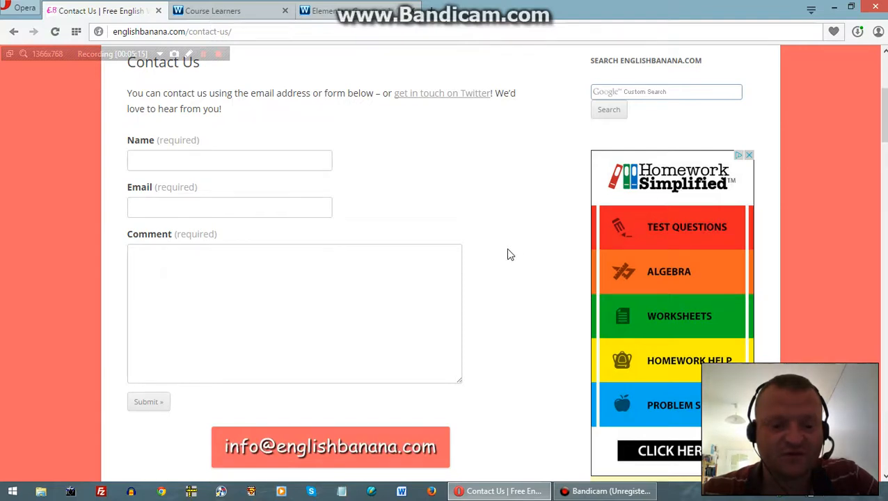
{"action": "mouse_move", "coordinate": [454, 113]}
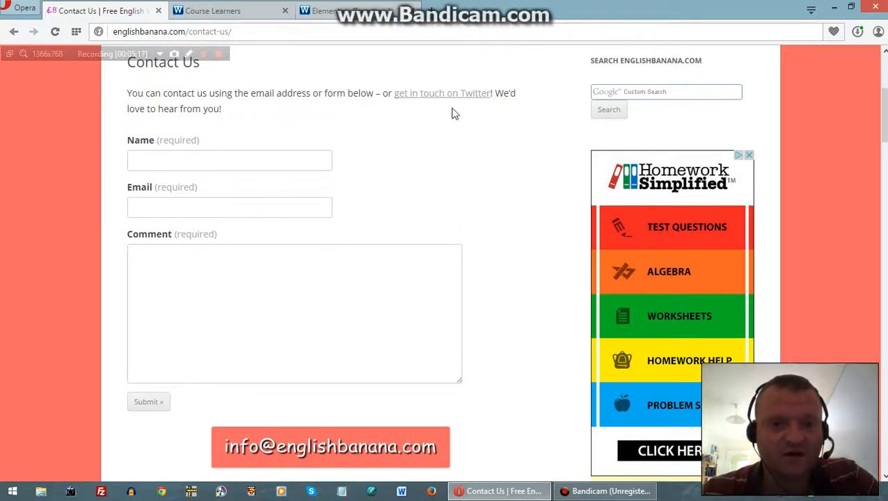
{"action": "left_click", "coordinate": [443, 91]}
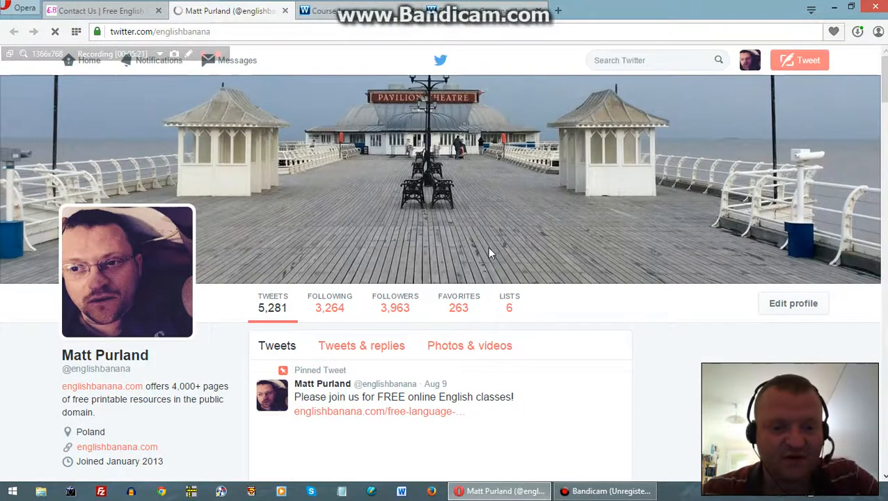
{"action": "mouse_move", "coordinate": [629, 99]}
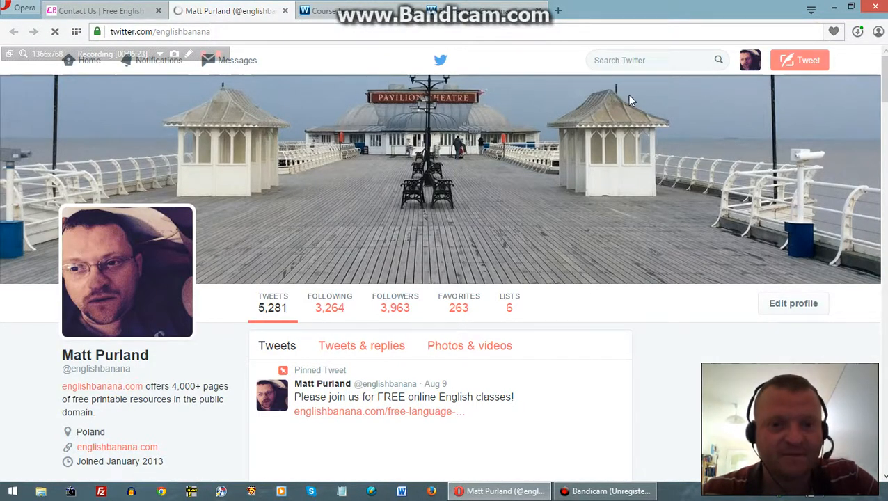
Look over the English Banana Twitter profile and pinned tweet, then return to the Contact Us page
{"action": "left_click", "coordinate": [91, 11]}
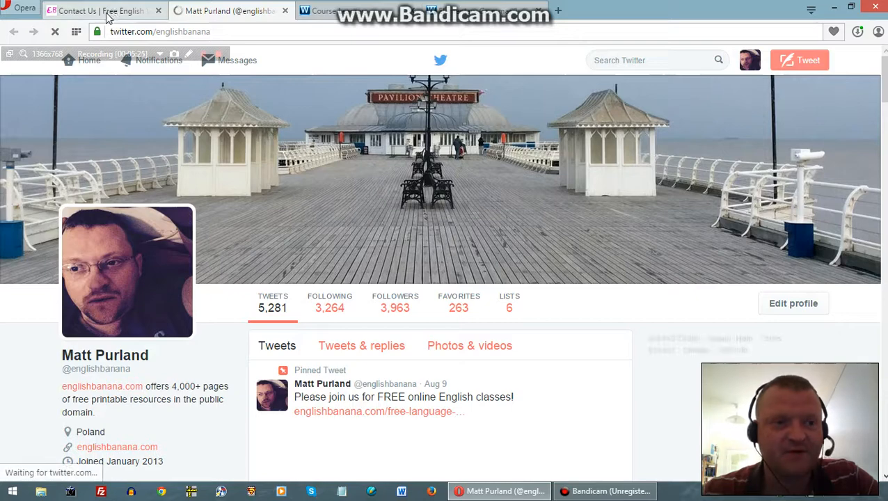
{"action": "scroll", "scroll_direction": "down", "scroll_amount": 3}
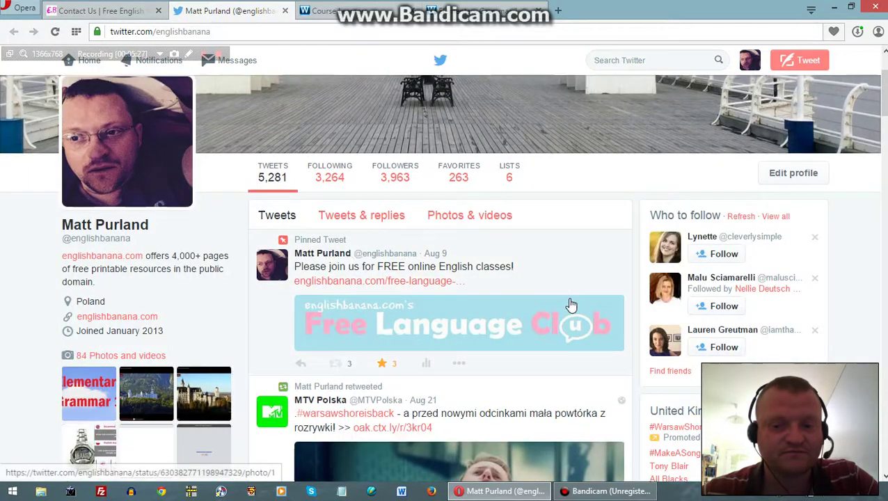
{"action": "left_click", "coordinate": [97, 11]}
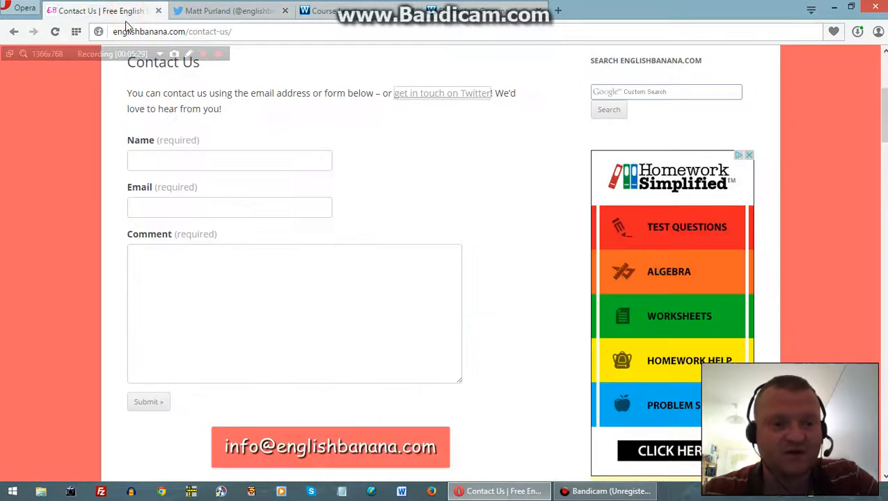
{"action": "mouse_move", "coordinate": [57, 267]}
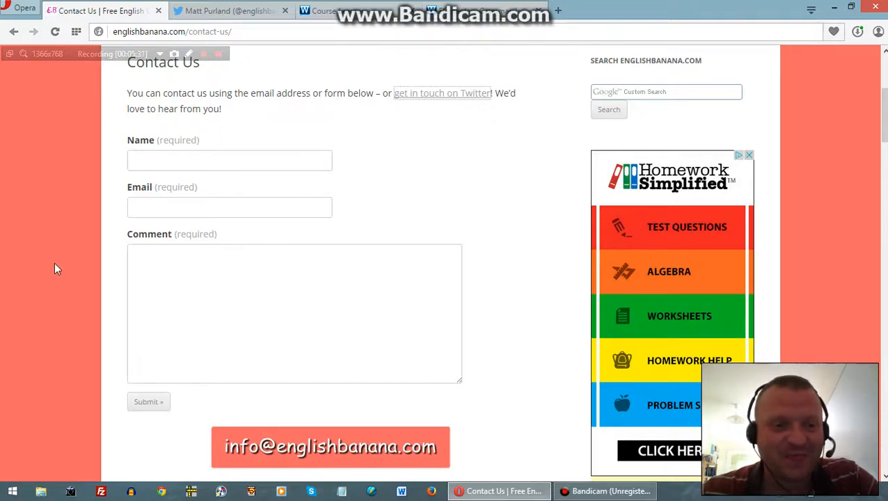
{"action": "scroll", "scroll_direction": "up", "scroll_amount": 3}
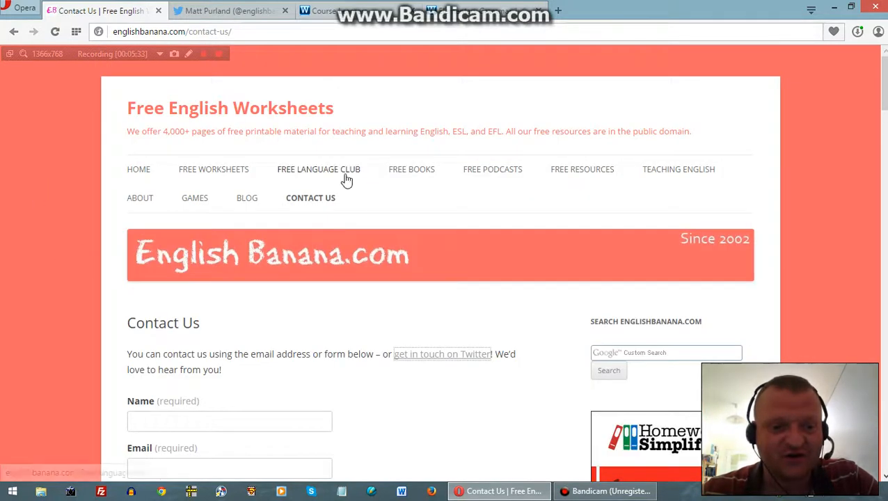
{"action": "left_click", "coordinate": [320, 170]}
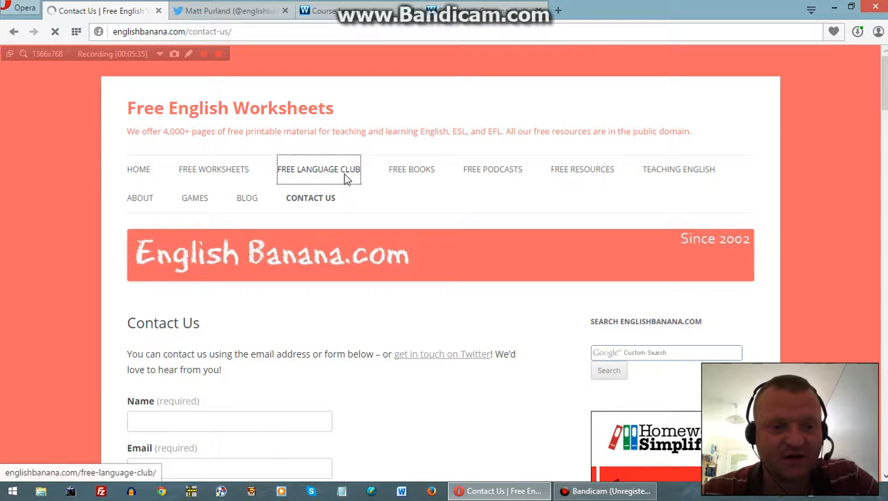
Review the Free Language Club's three free courses once more
{"action": "left_click", "coordinate": [318, 170]}
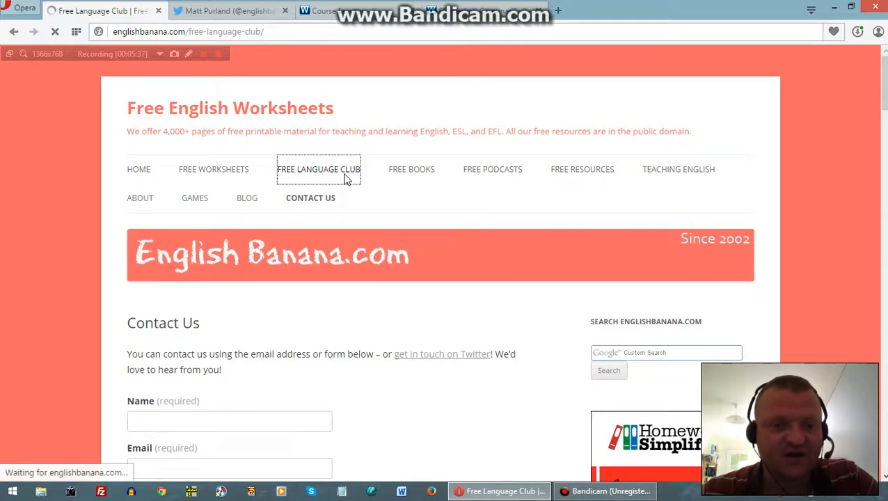
{"action": "left_click", "coordinate": [318, 169]}
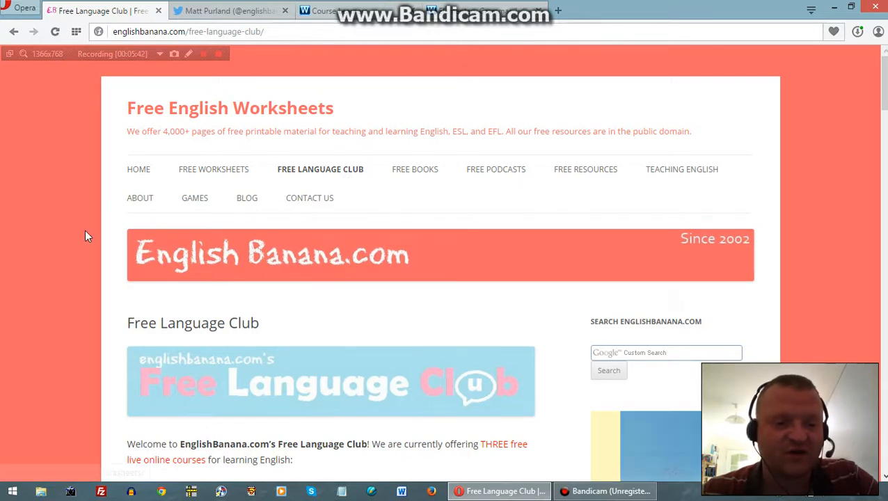
{"action": "scroll", "scroll_direction": "down", "scroll_amount": 3}
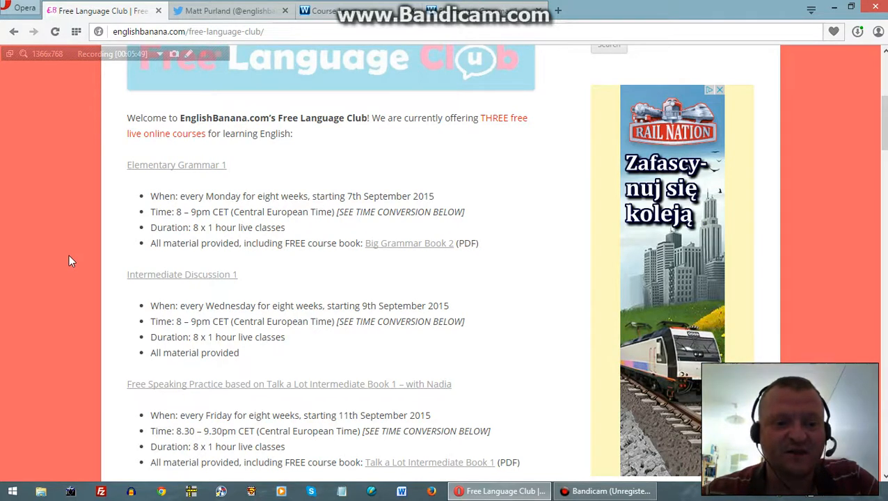
{"action": "mouse_move", "coordinate": [150, 174]}
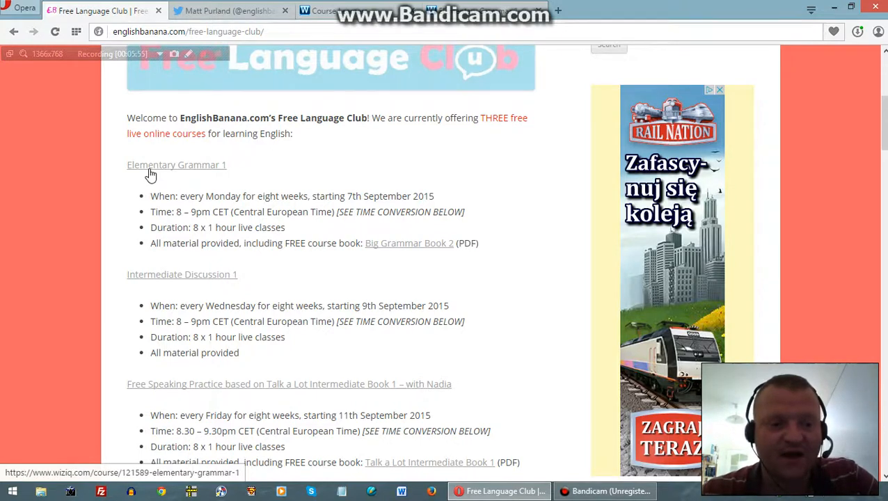
{"action": "mouse_move", "coordinate": [197, 282]}
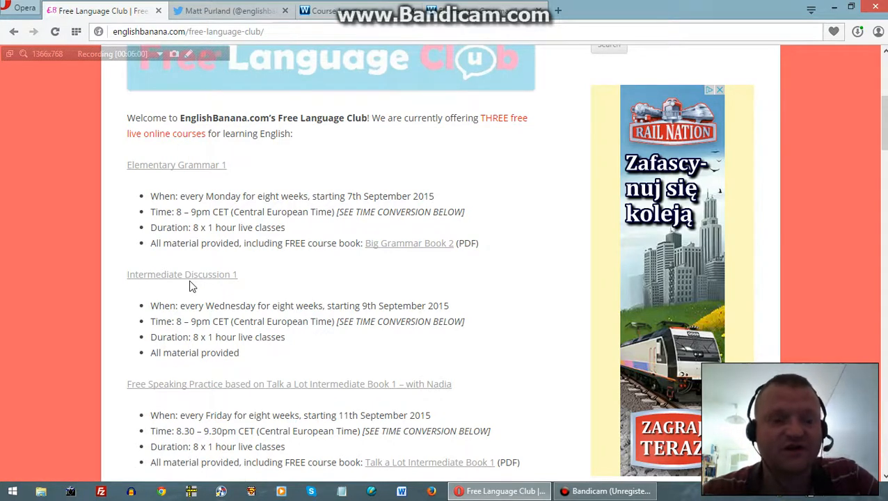
{"action": "mouse_move", "coordinate": [420, 267]}
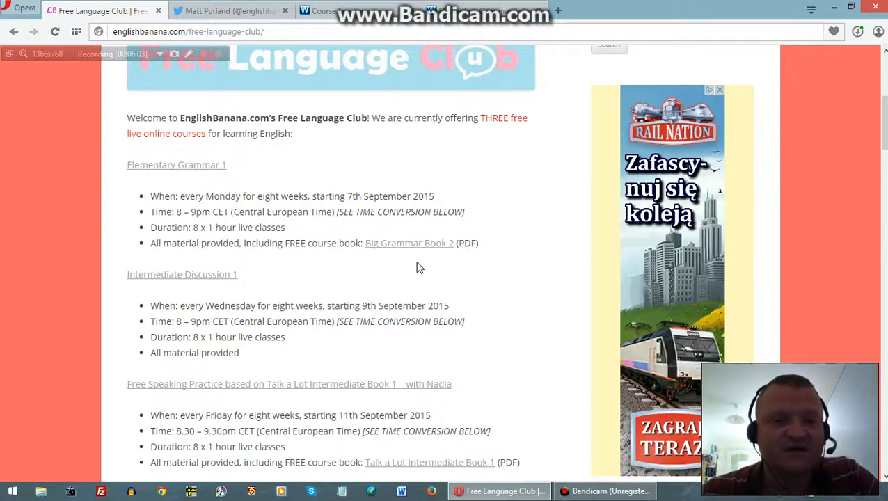
{"action": "scroll", "scroll_direction": "up", "scroll_amount": 3}
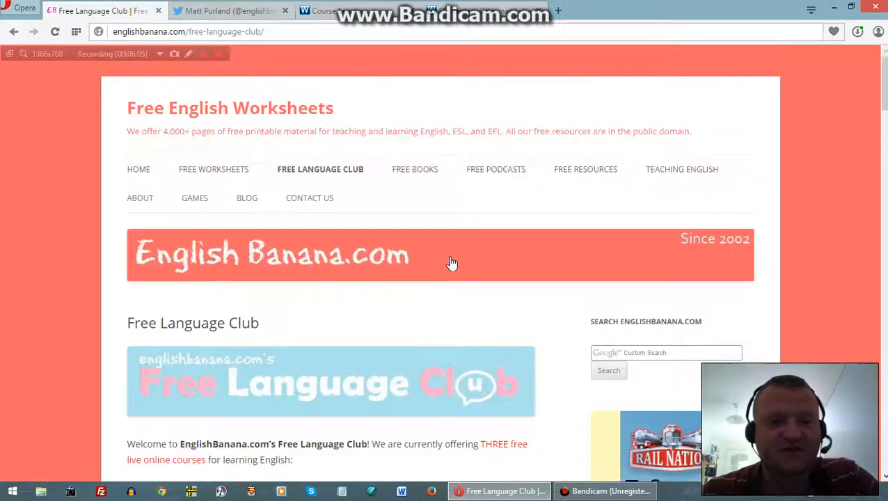
Go to the EnglishBanana home page with its welcome message
{"action": "left_click", "coordinate": [139, 170]}
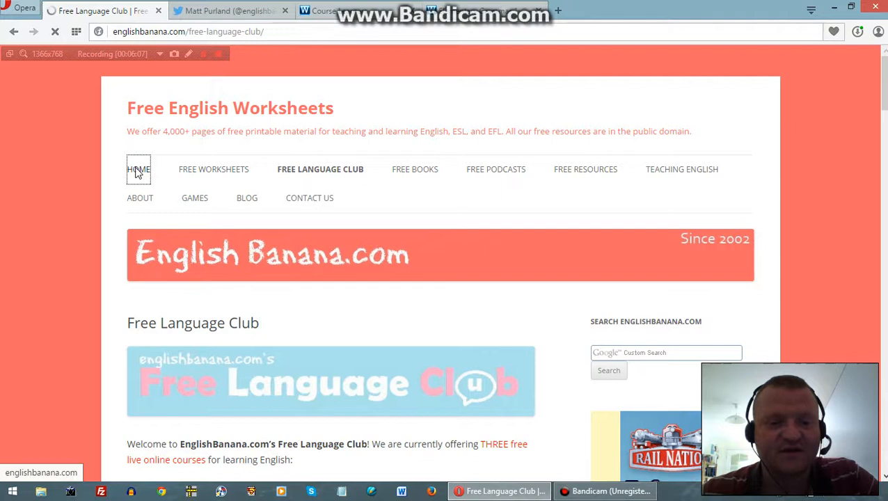
{"action": "left_click", "coordinate": [139, 170]}
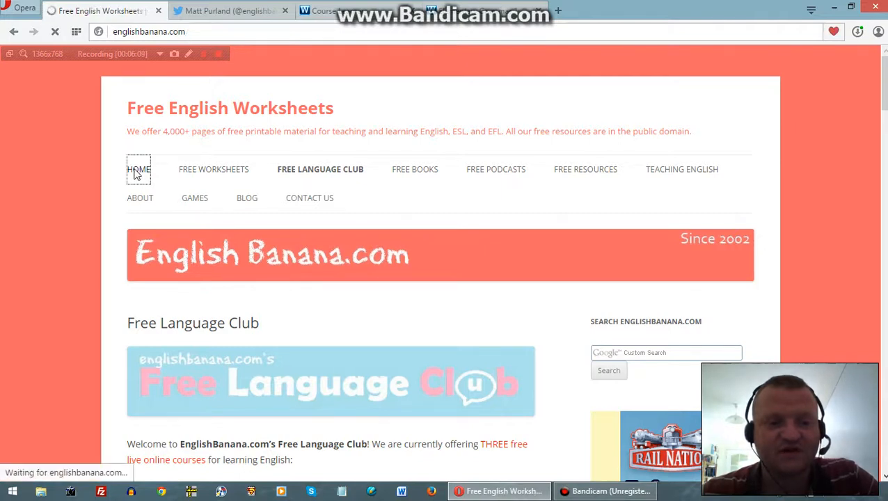
{"action": "left_click", "coordinate": [140, 170]}
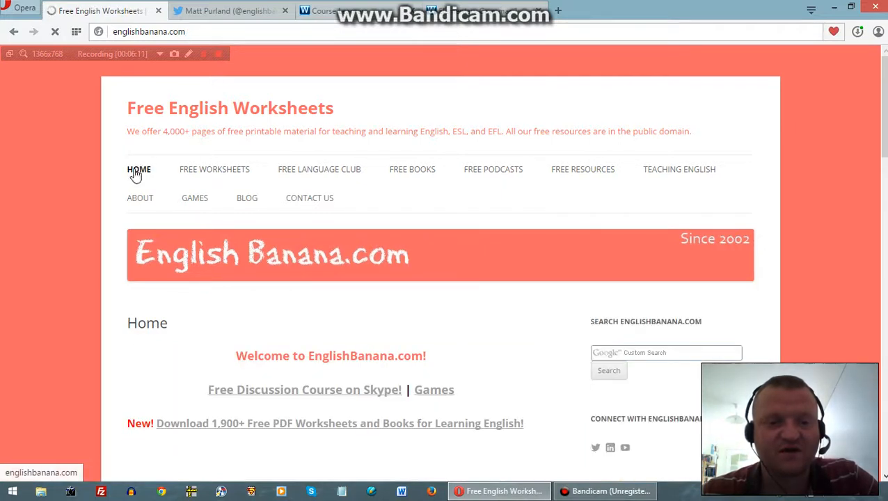